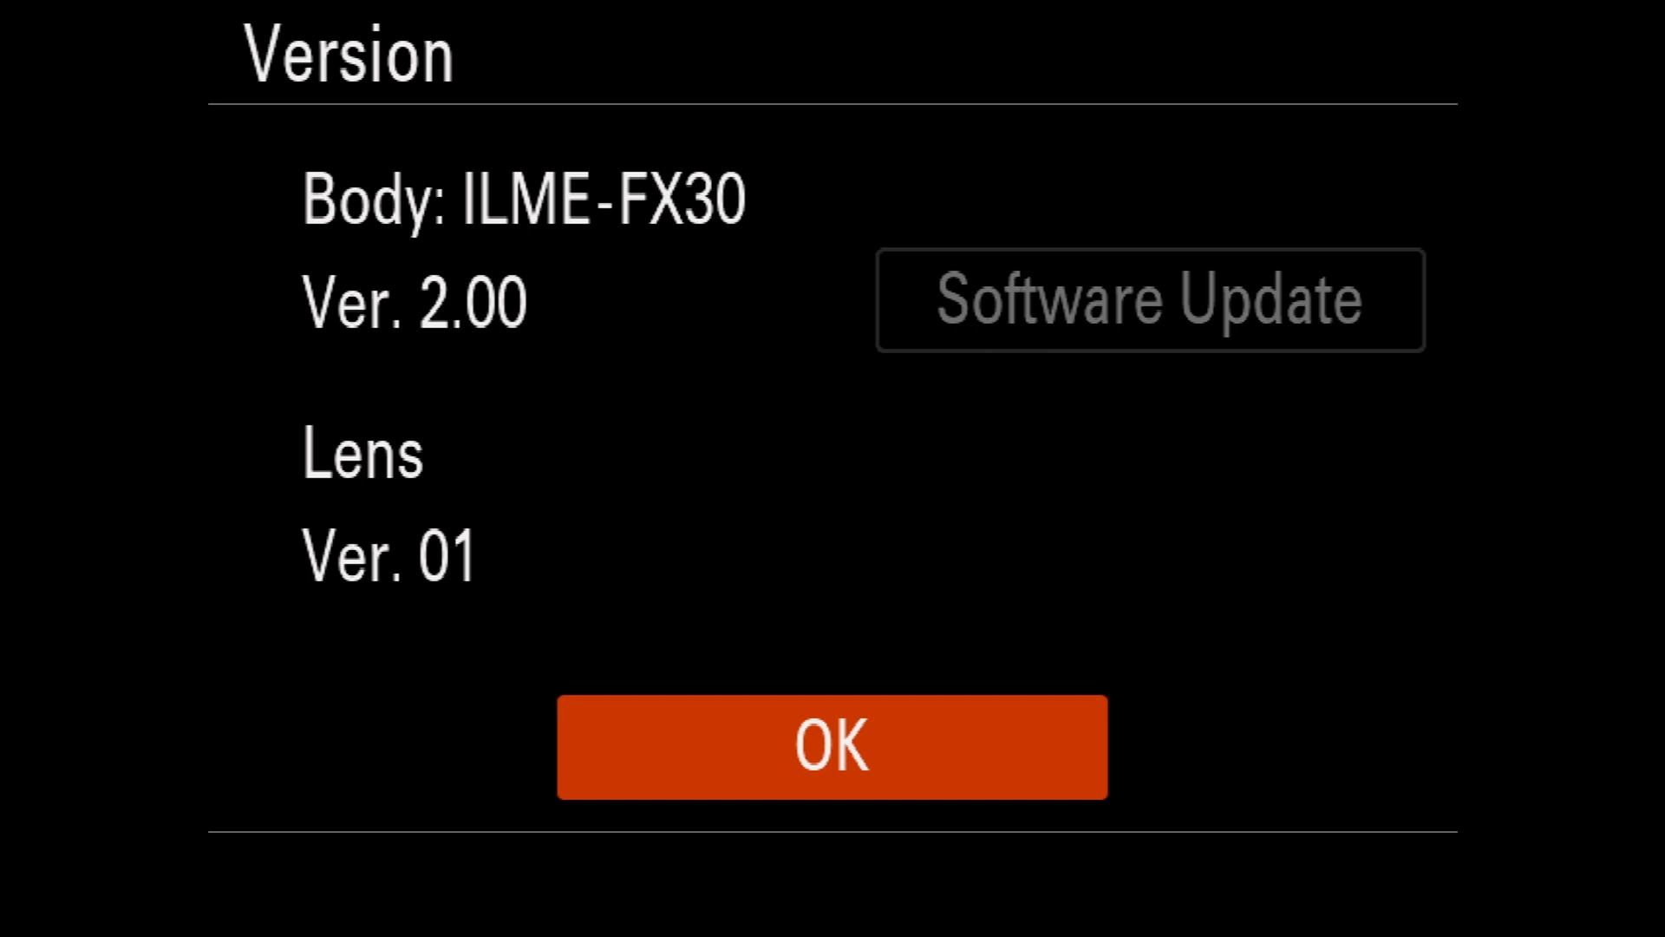
- Acknowledge the Version screen reading Ver. 2.00 and return to Setup Option
{"action": "left_click", "coordinate": [831, 746]}
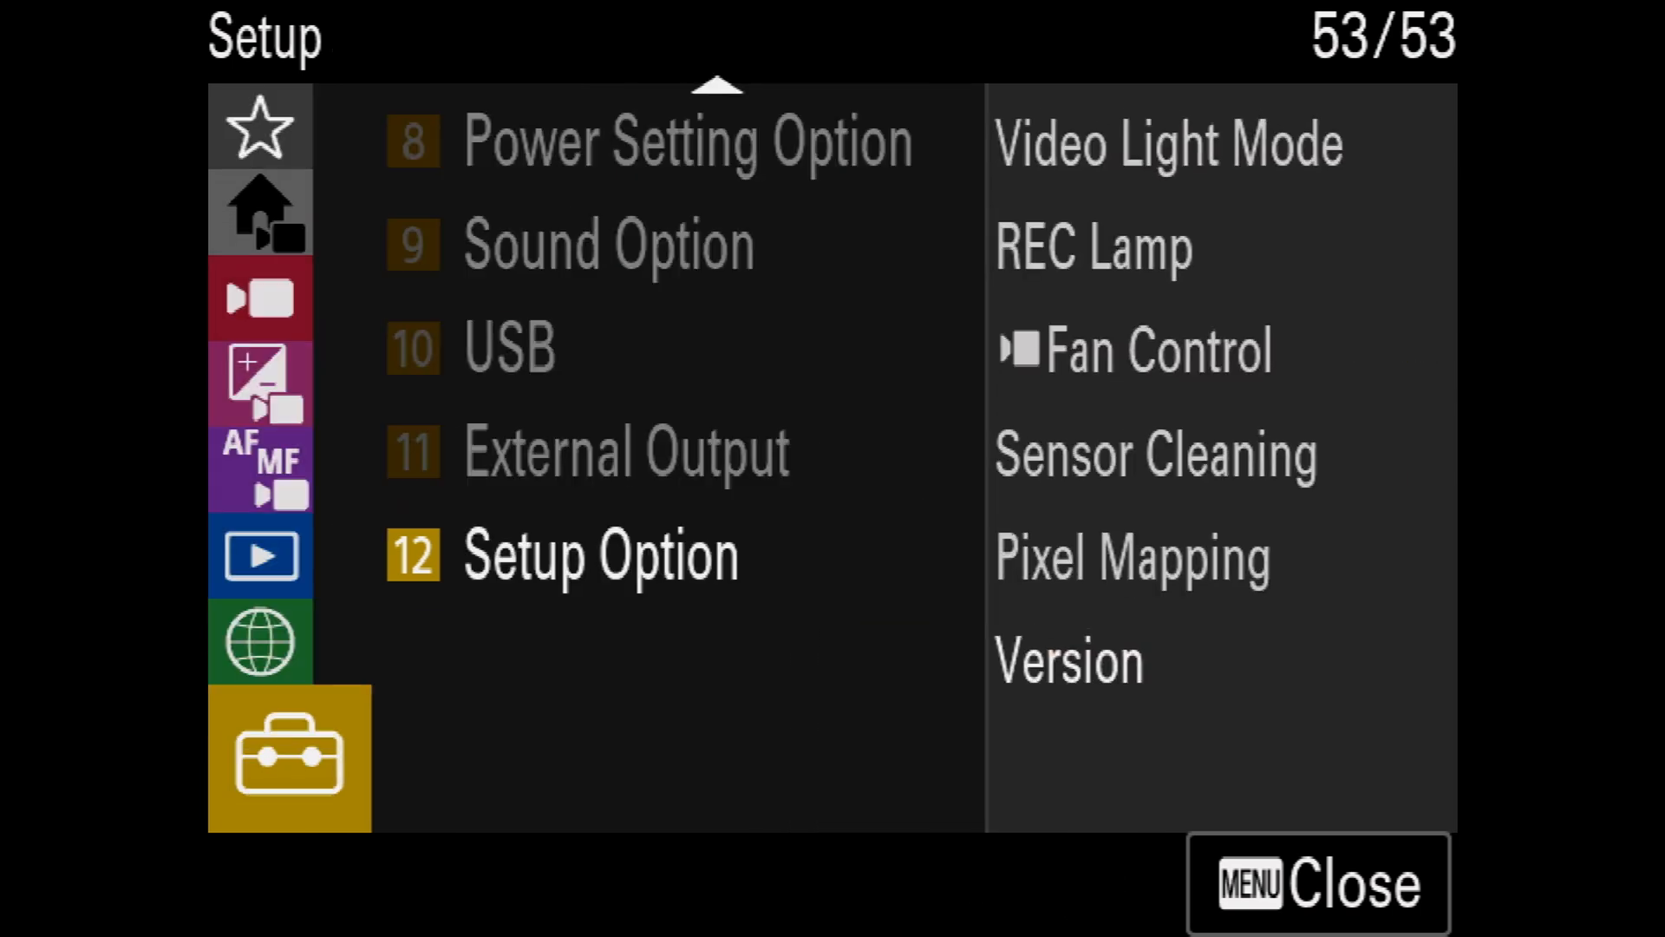
- Reach De-Squeeze Display under Display Option, showing Off, 1.3x and 2.0x with Off set
{"action": "left_click", "coordinate": [601, 554]}
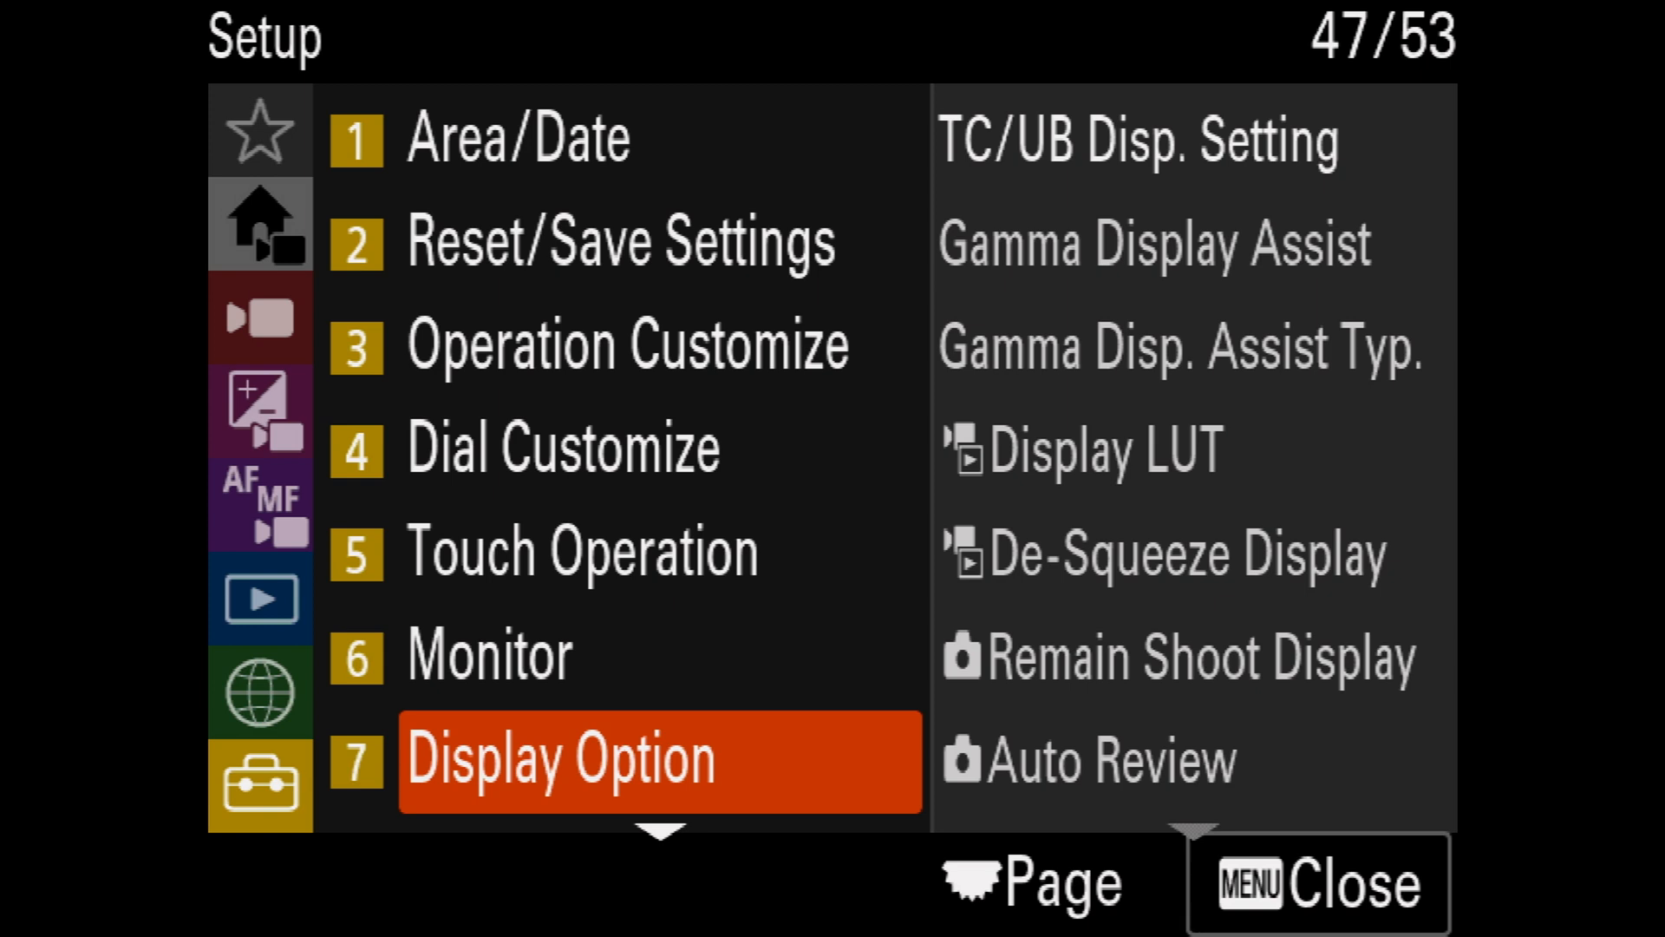
{"action": "left_click", "coordinate": [659, 759]}
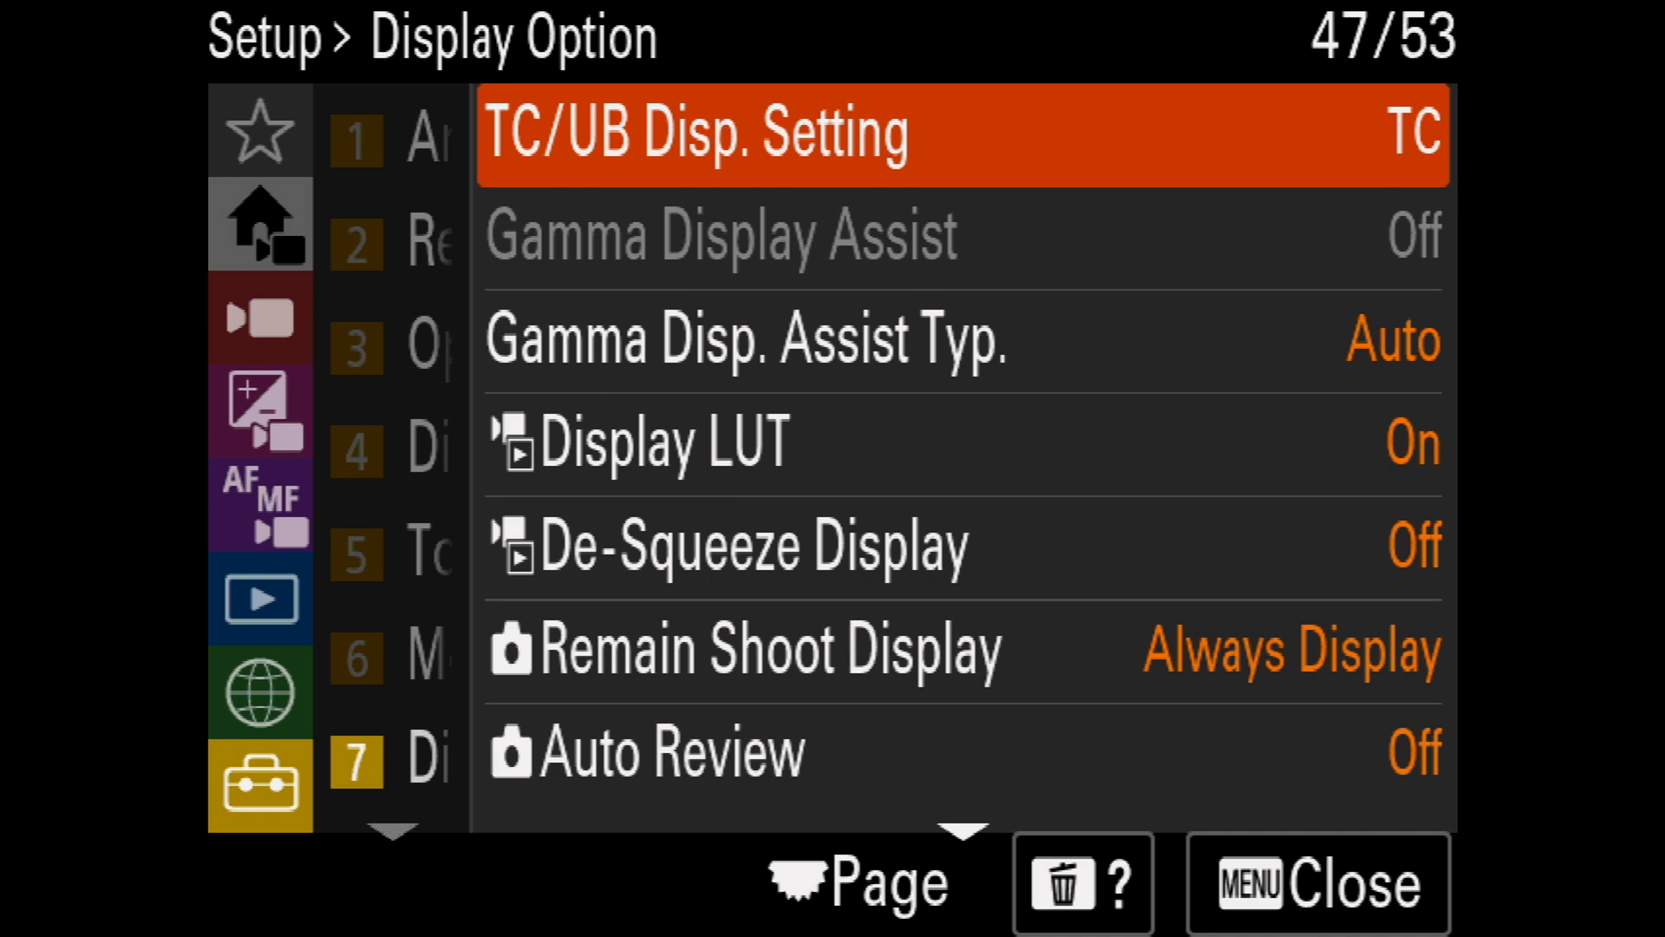
{"action": "scroll", "scroll_direction": "down", "scroll_amount": 3}
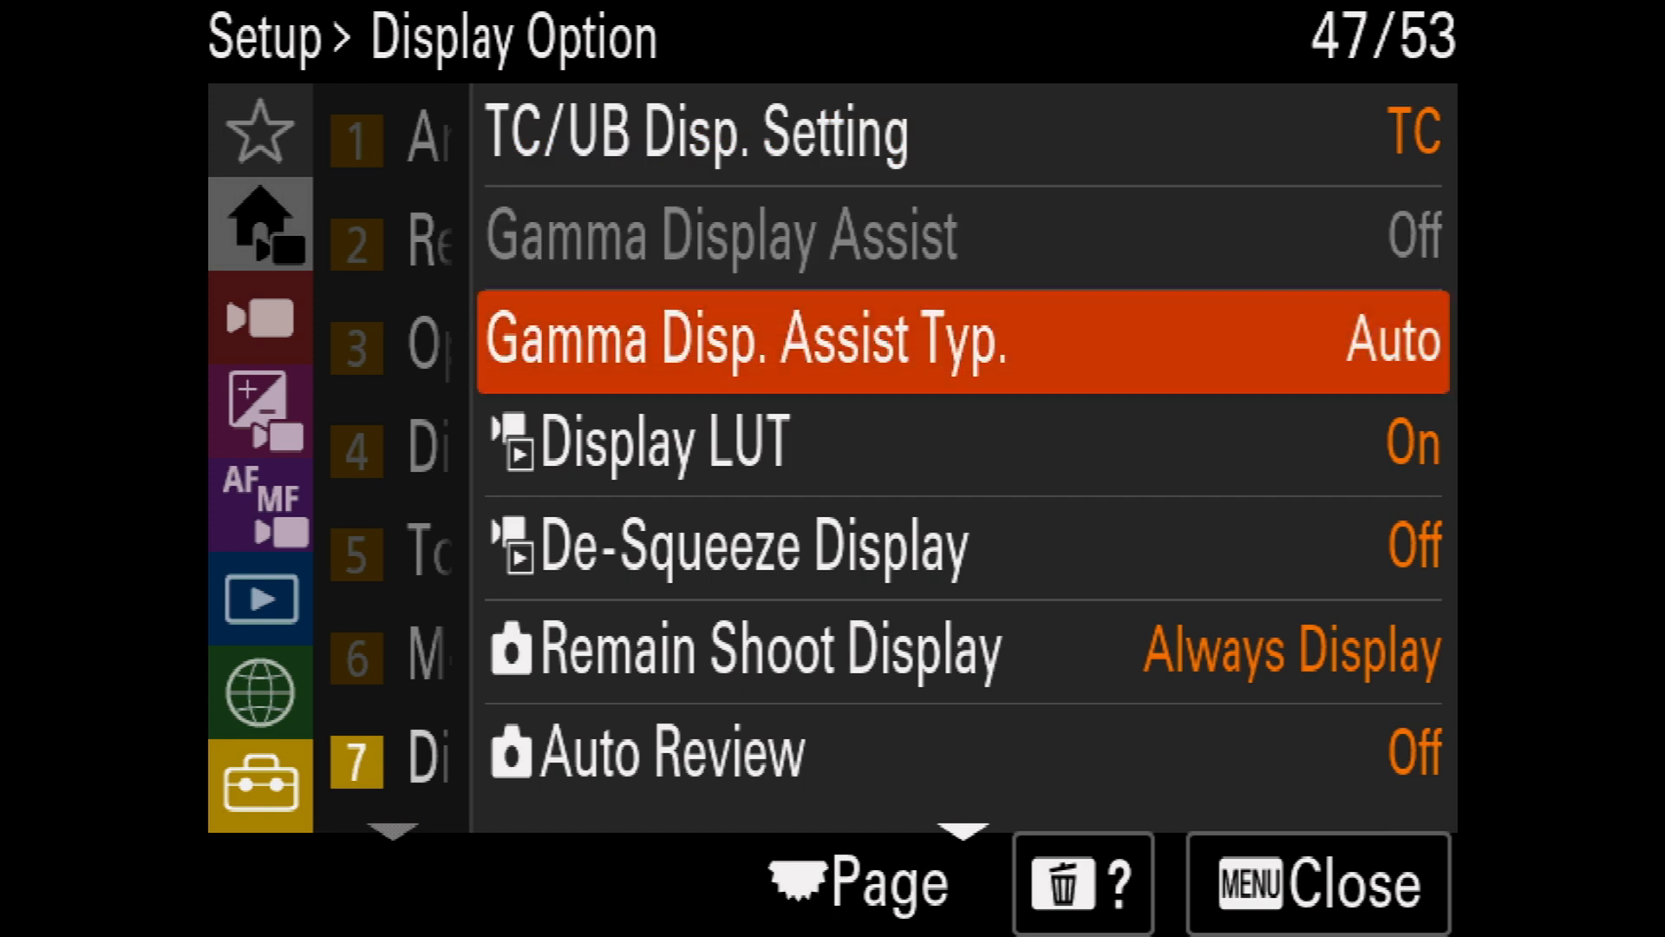
{"action": "scroll", "scroll_direction": "down", "scroll_amount": 3}
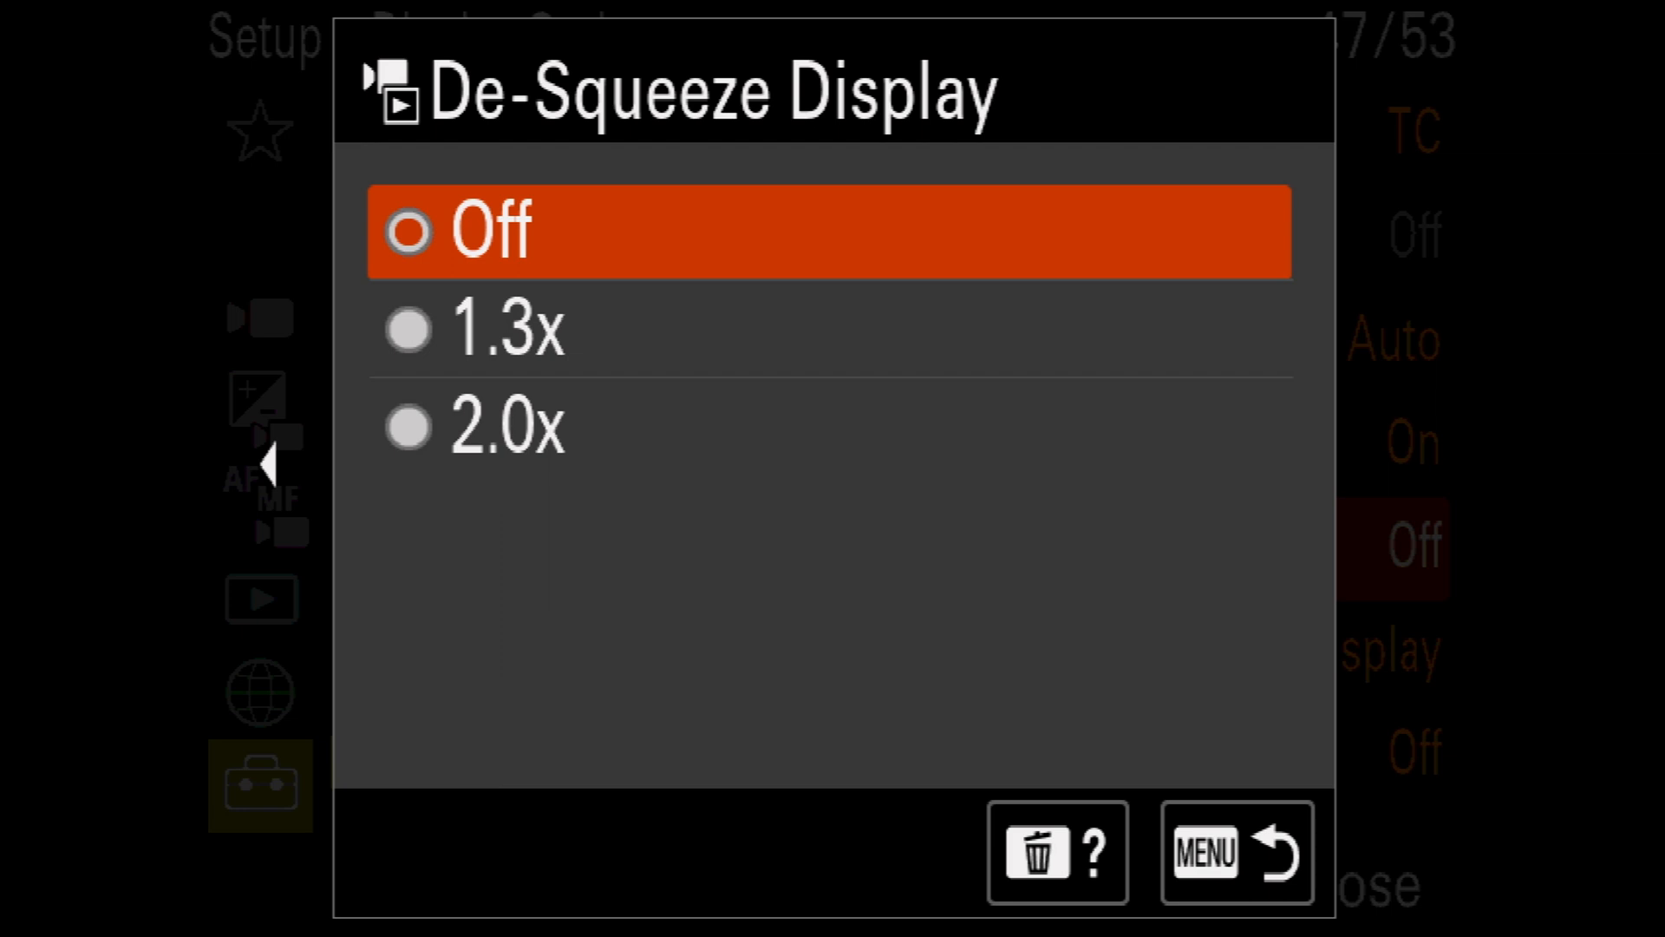
- View File Settings with Cam ID + Reel# (venice1234), then move to Setup > Dial Customize
{"action": "left_click", "coordinate": [1235, 854]}
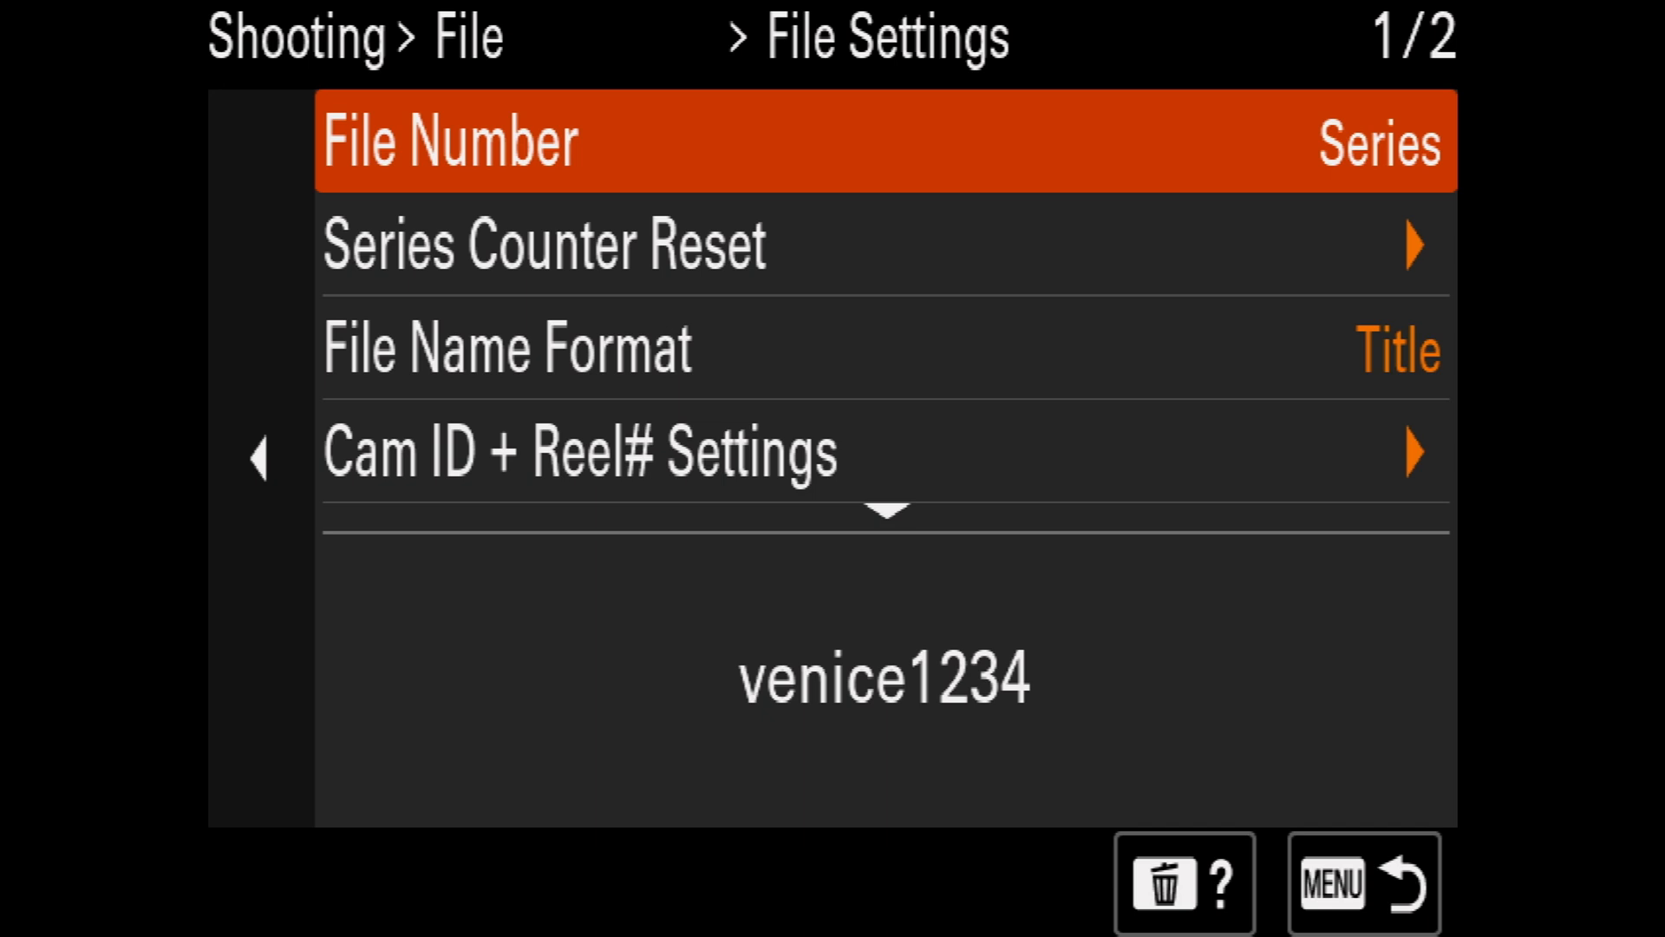
{"action": "scroll", "scroll_direction": "down", "scroll_amount": 3}
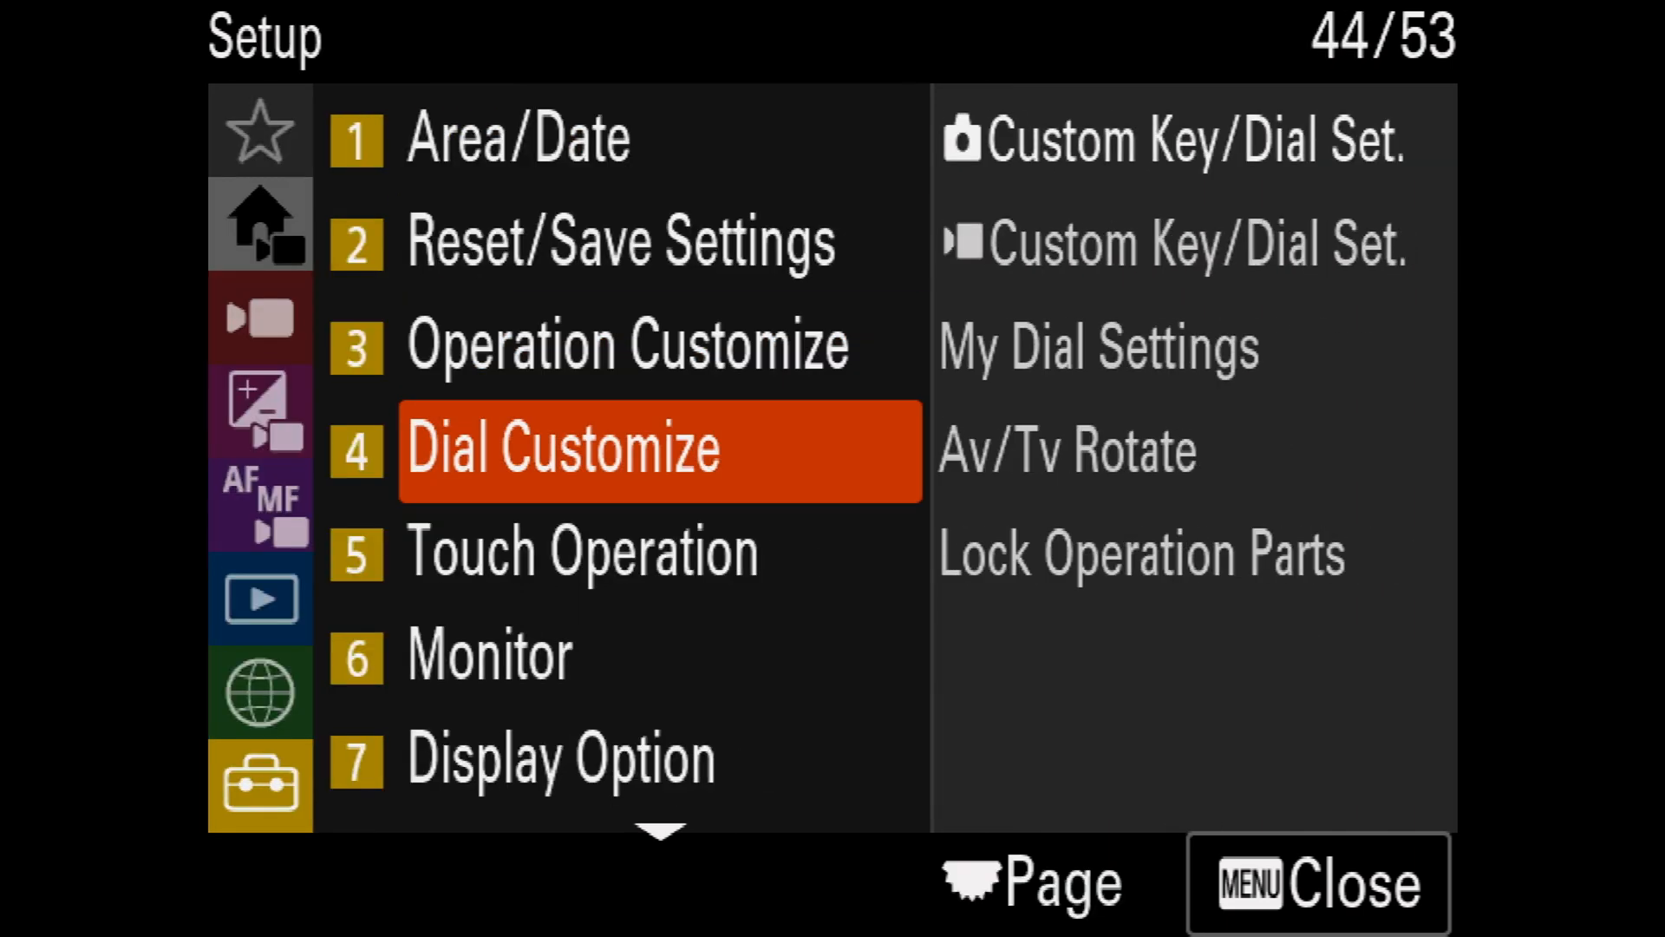
- Show Custom Button 4's Movie/S&Q Select option and Manual Exposure mode, then back to Dial Customize
{"action": "left_click", "coordinate": [659, 451]}
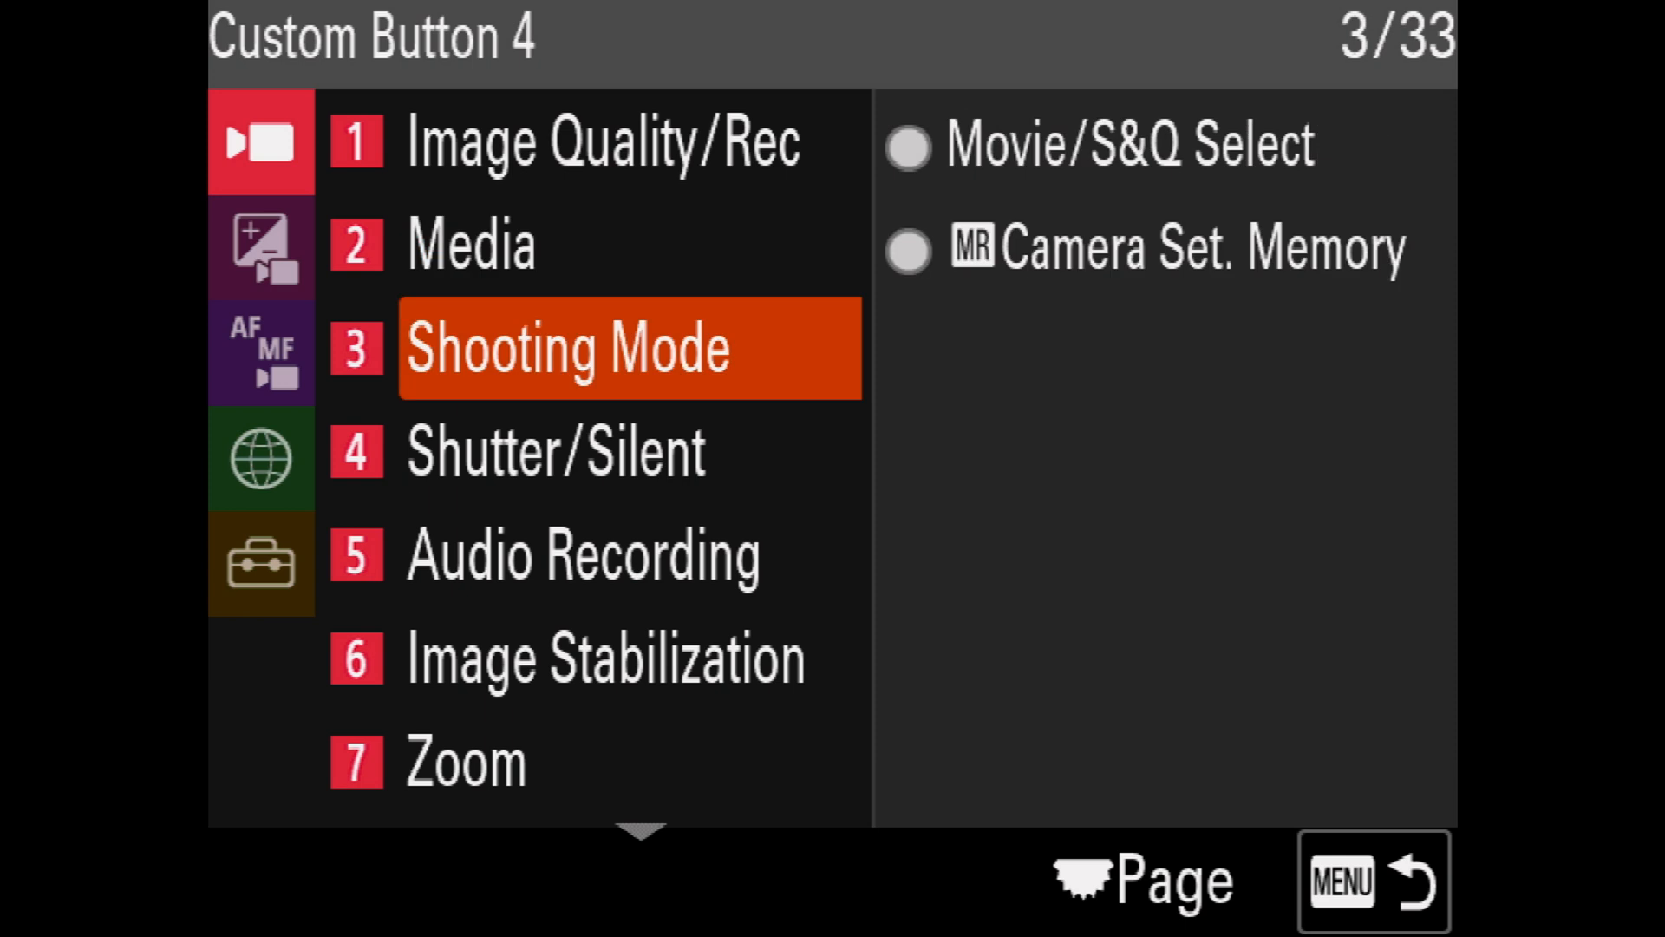
{"action": "left_click", "coordinate": [1158, 144]}
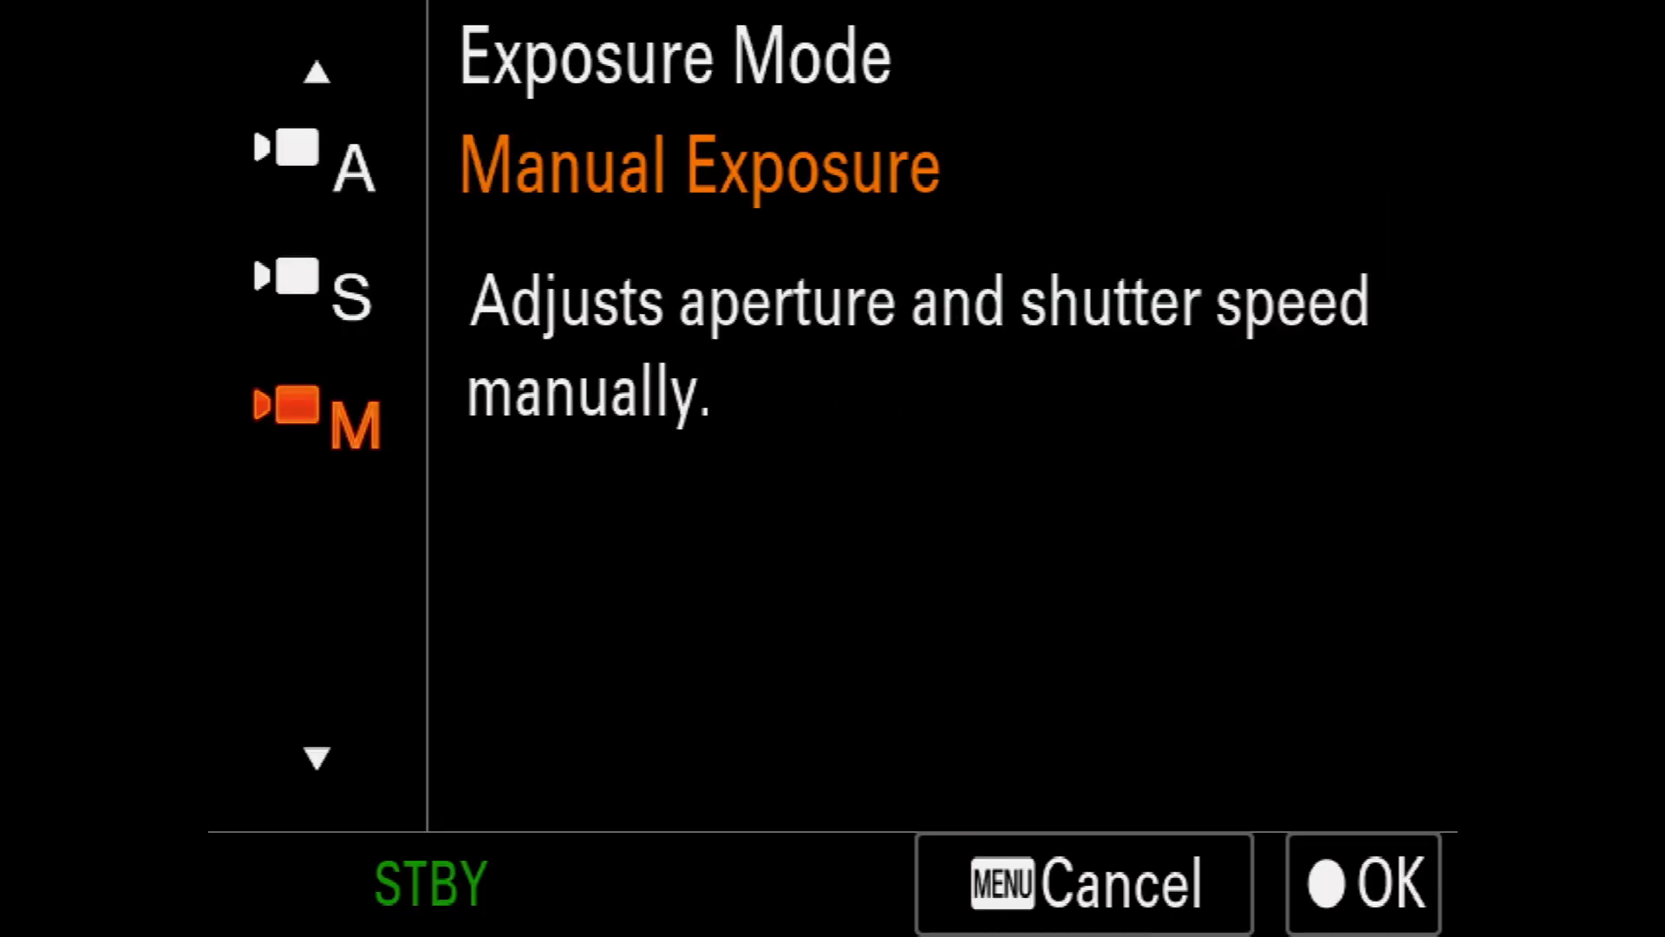
{"action": "left_click", "coordinate": [1364, 883]}
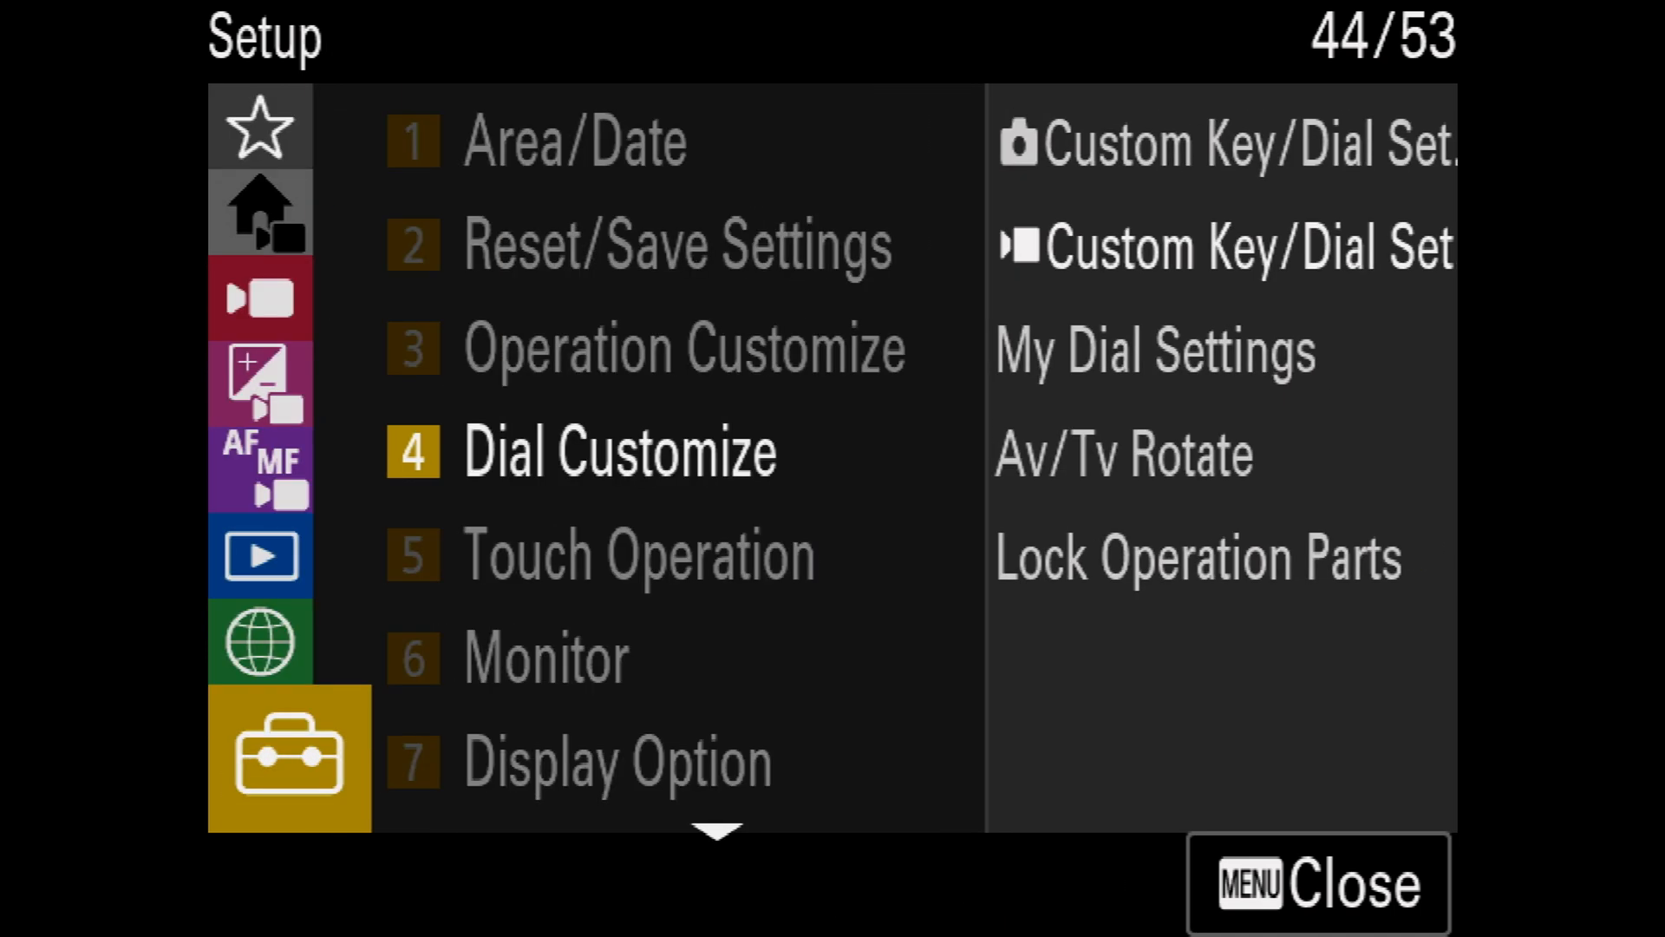
- Set File Format to XAVC S-I DCI 4K and view Rec Frame Rate offering 24.00p
{"action": "left_click", "coordinate": [258, 461]}
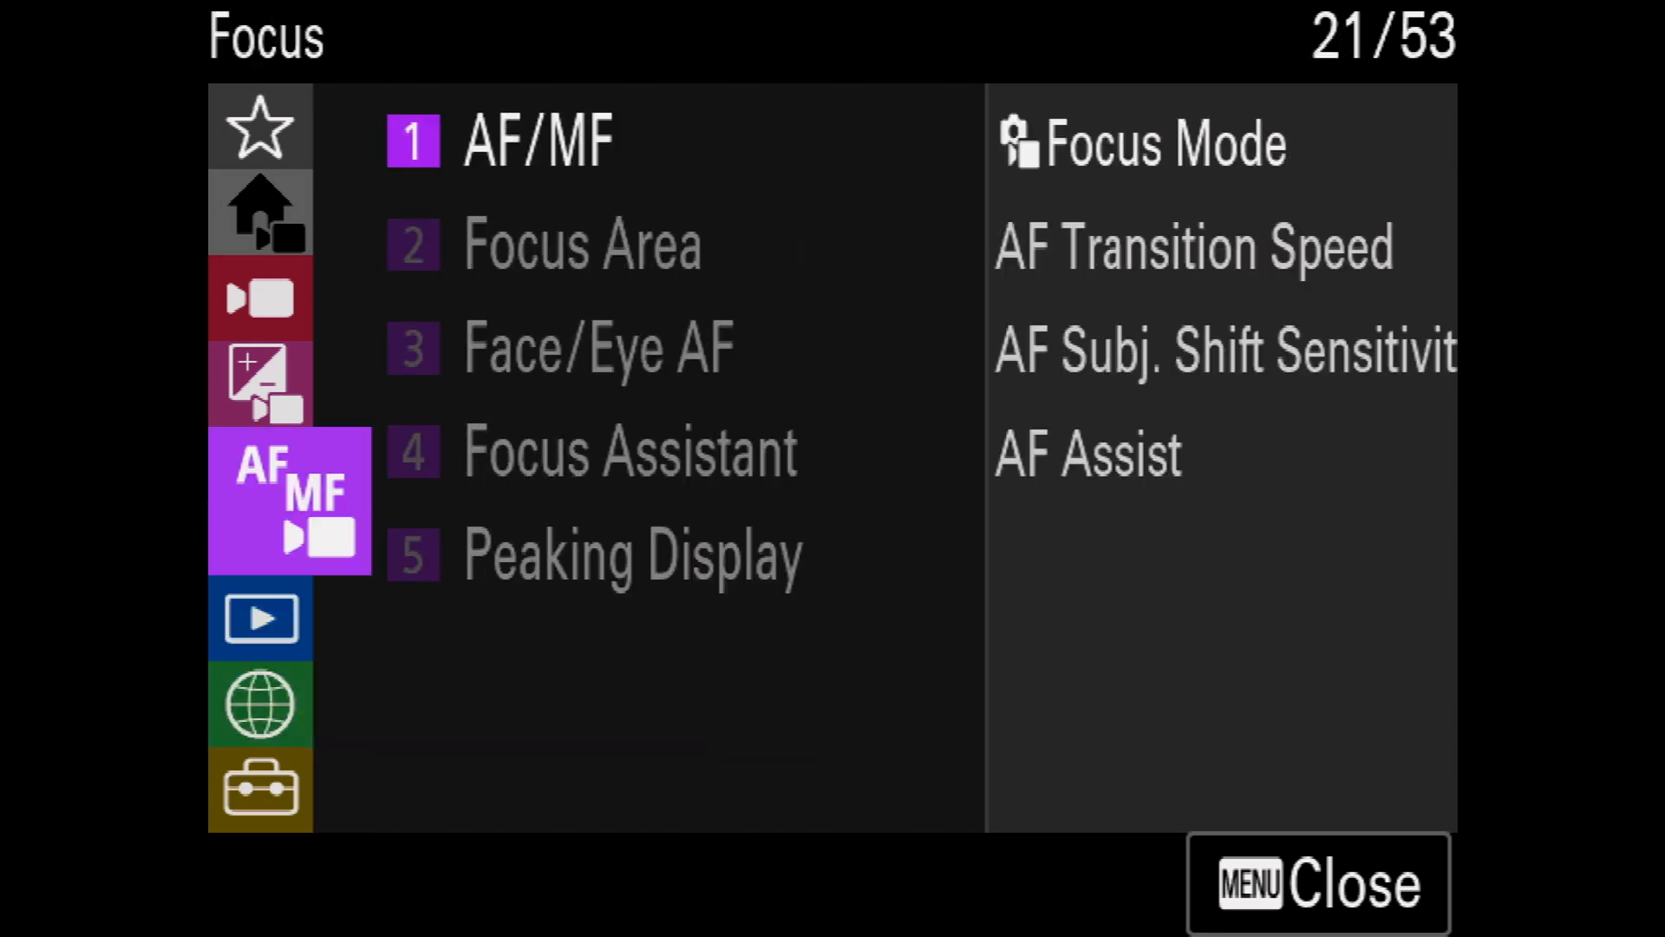
{"action": "left_click", "coordinate": [260, 316]}
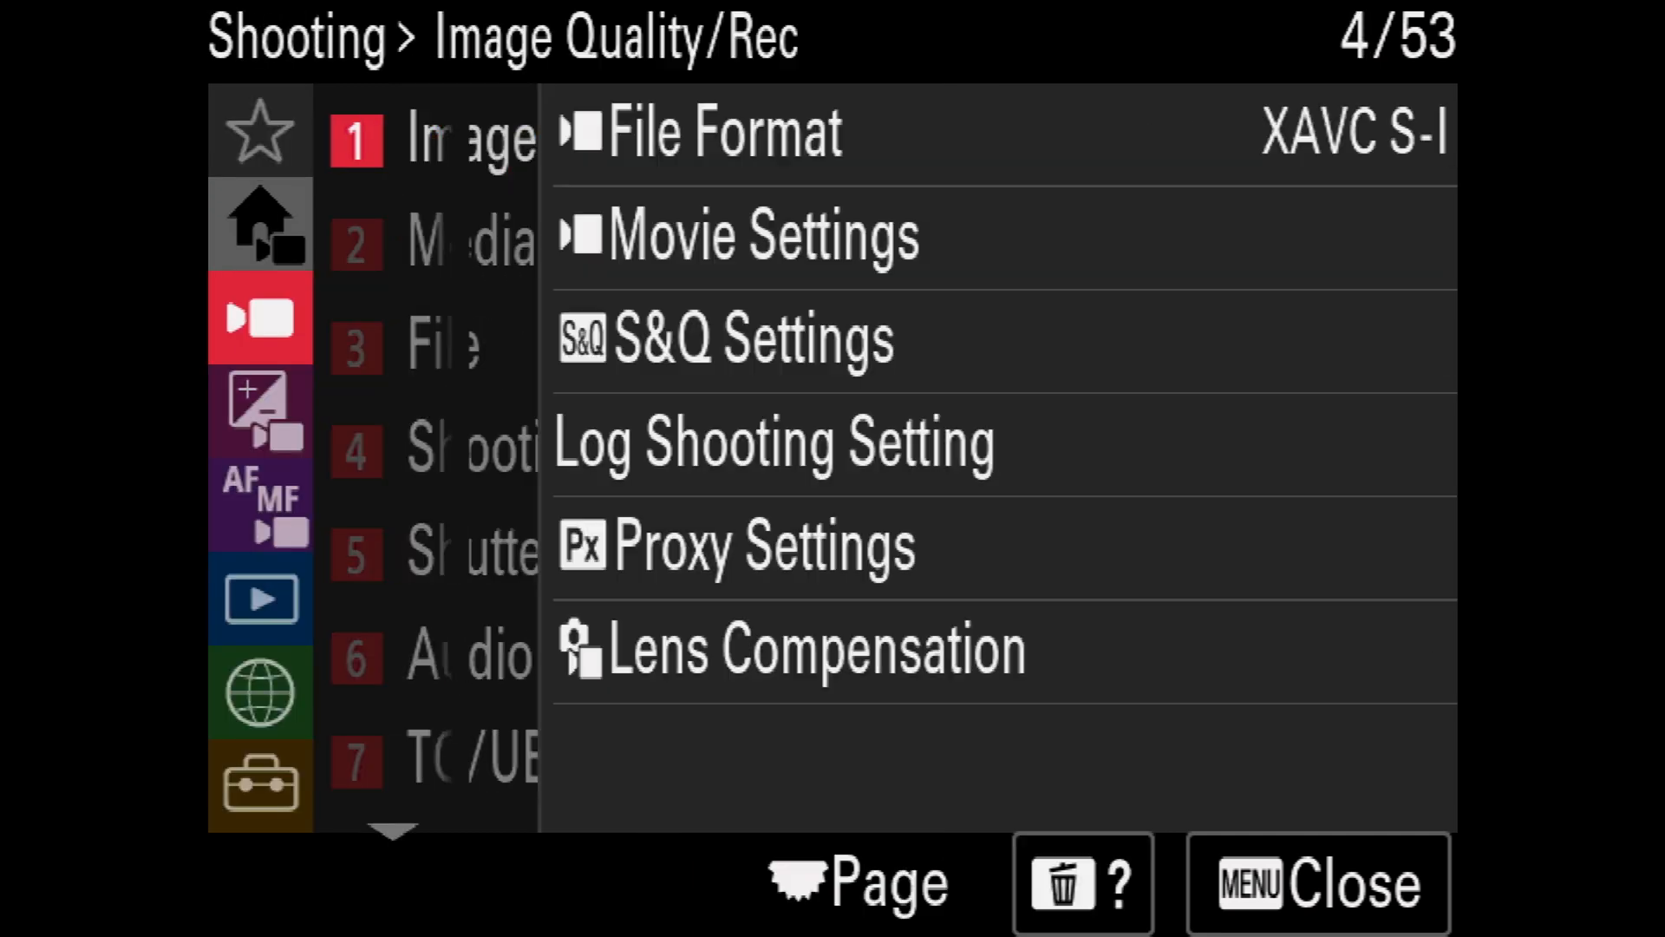
{"action": "left_click", "coordinate": [725, 130]}
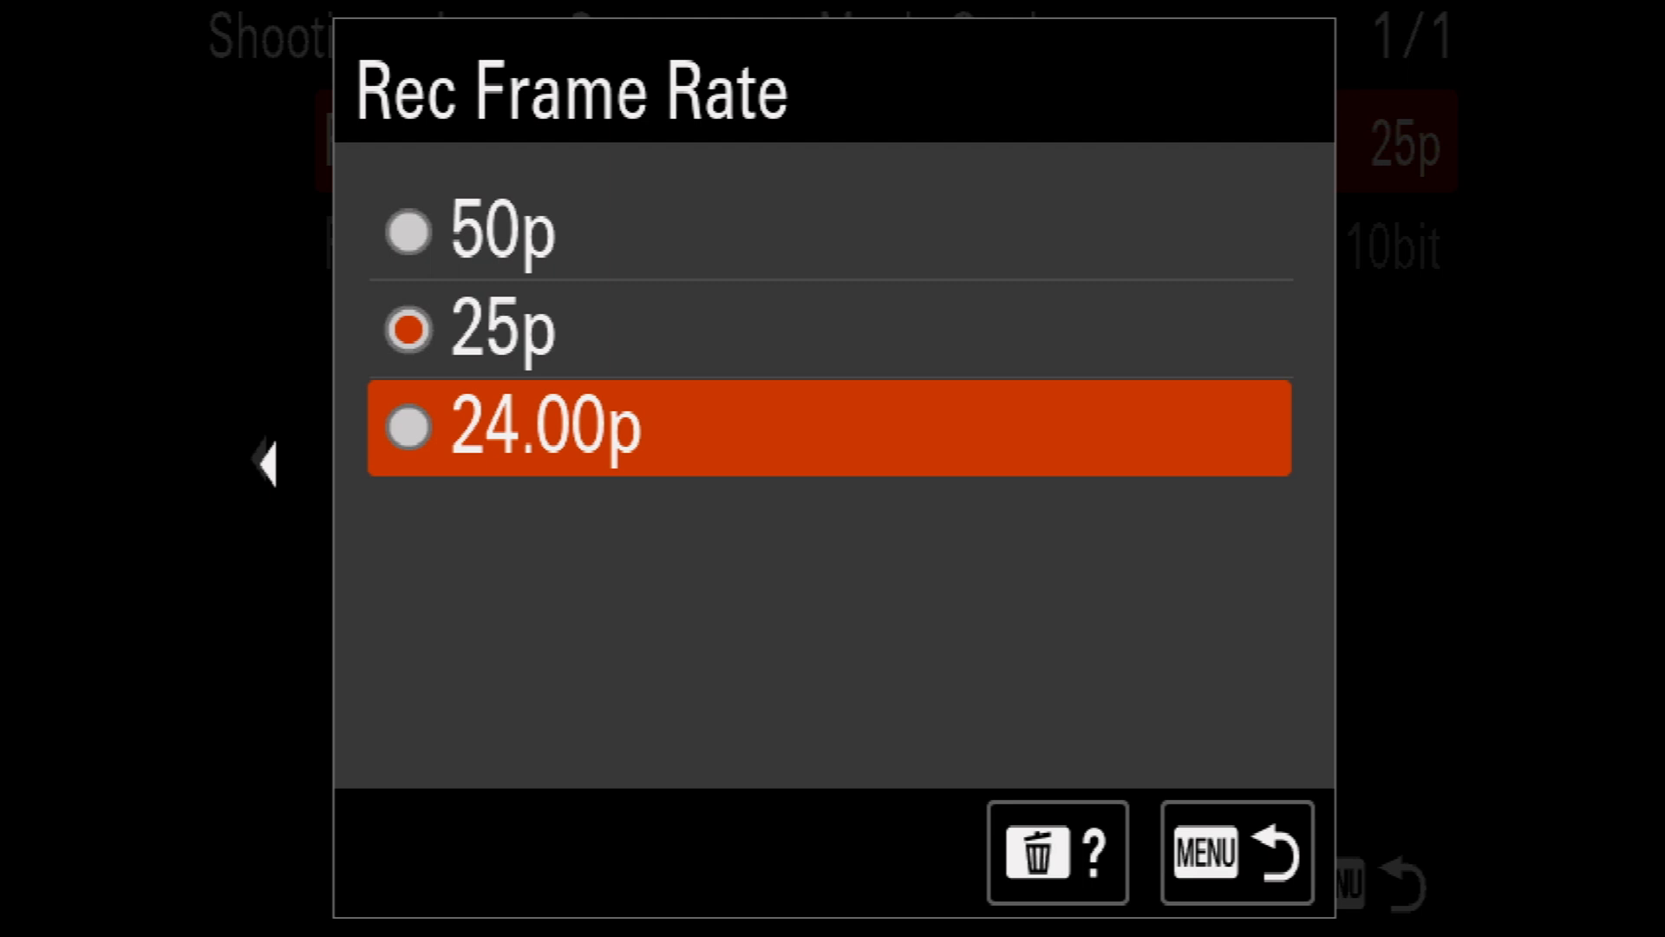
{"action": "left_click", "coordinate": [1235, 852]}
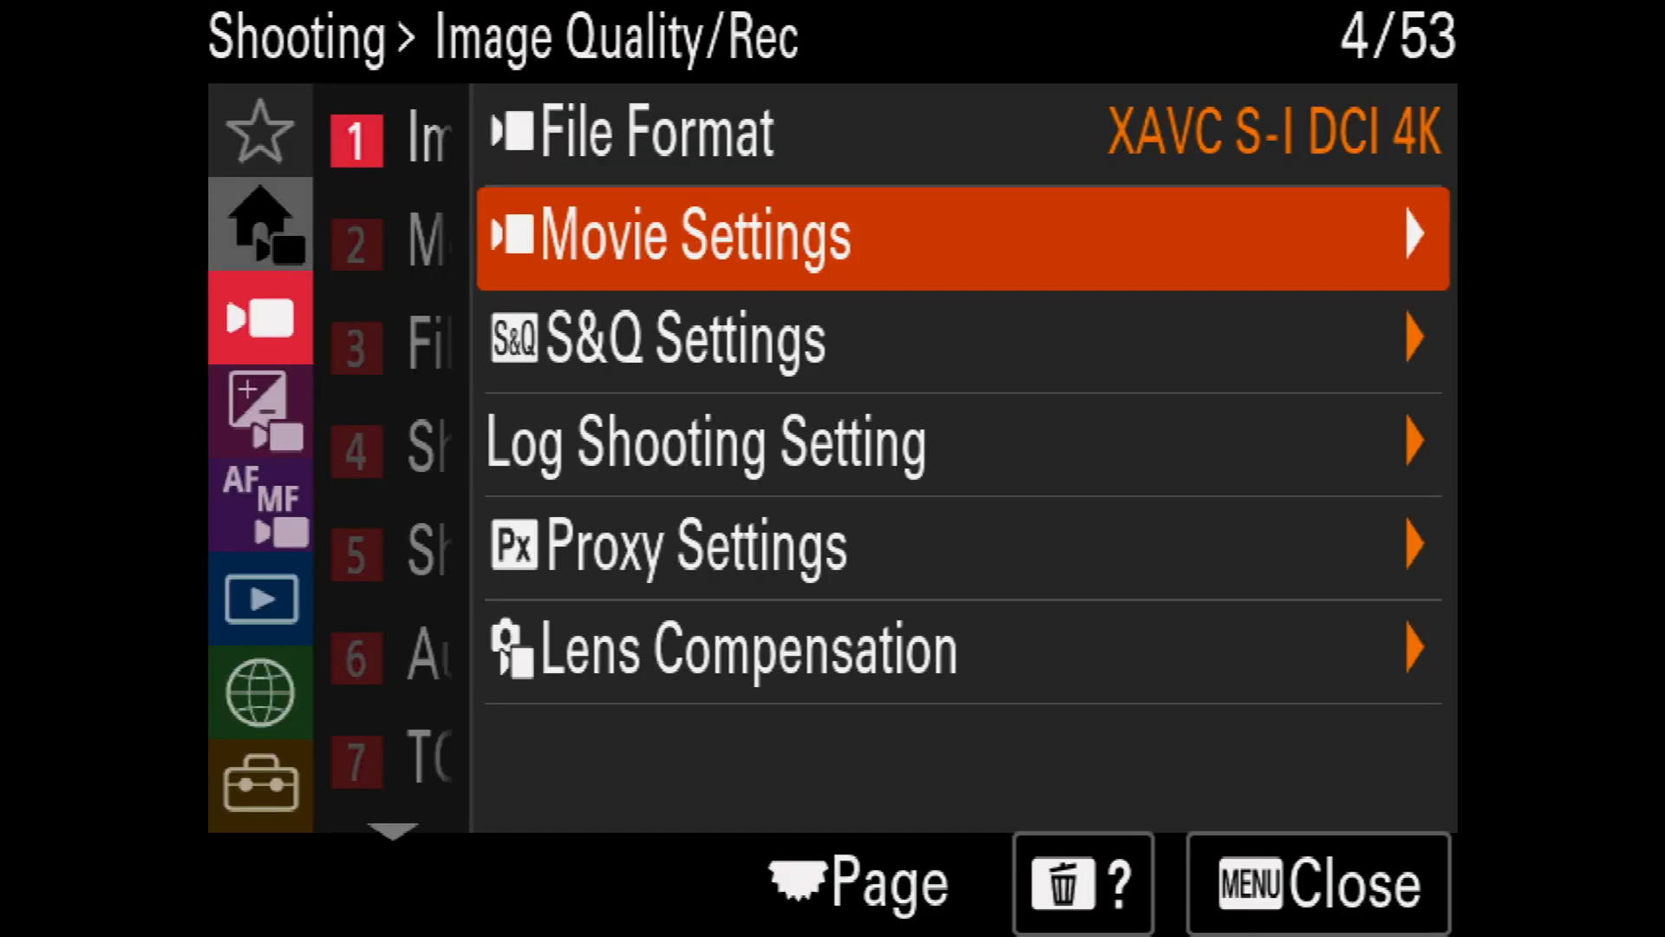